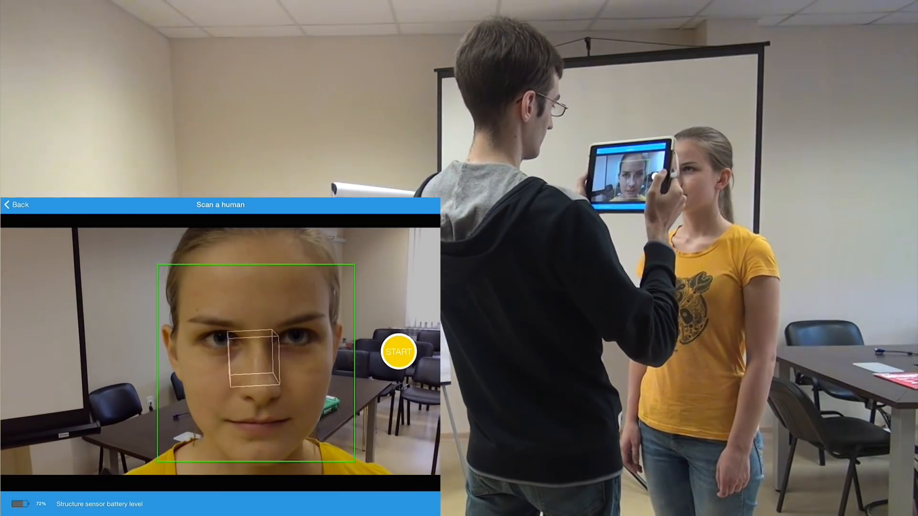
Start scanning the woman's head and shoulders with her face inside the green frame.
{"action": "left_click", "coordinate": [399, 351]}
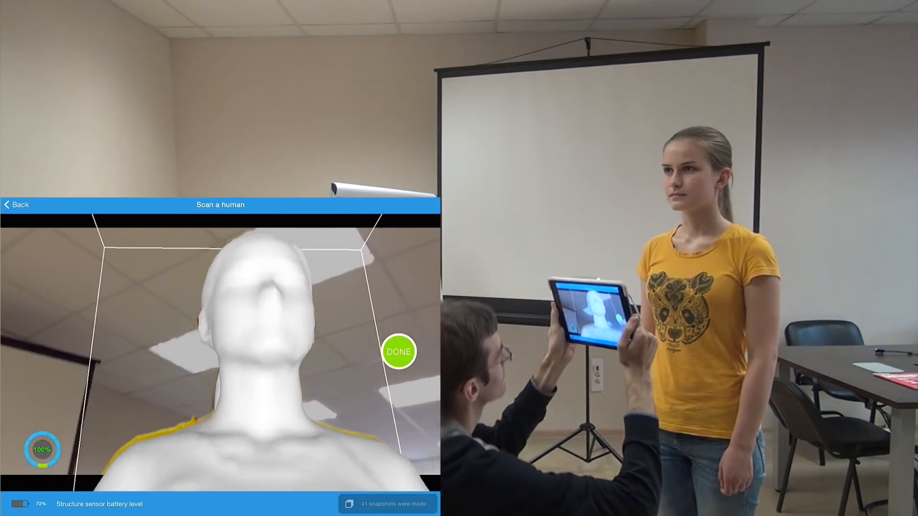
Finish the 100%-coverage head-and-shoulders scan and build the textured model.
{"action": "left_click", "coordinate": [399, 352]}
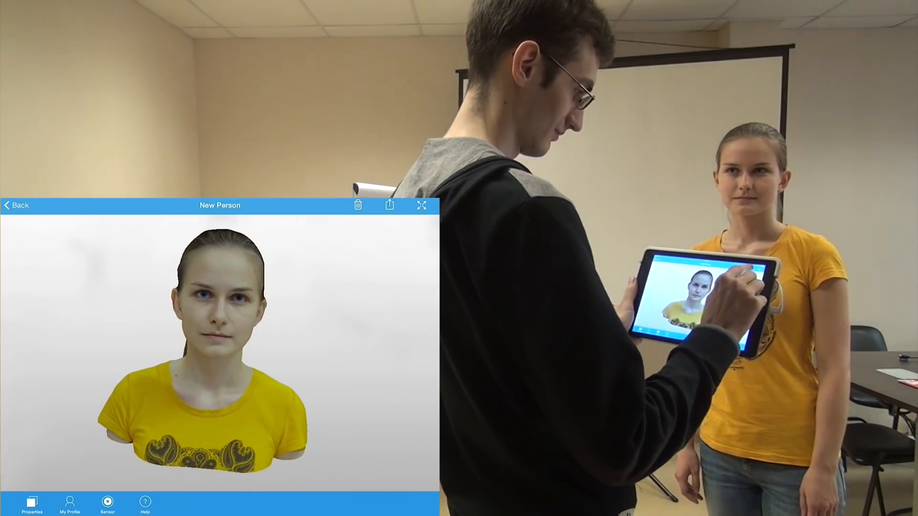
Open the share menu offering PLY or OBJ by email and Sketchfab.
{"action": "left_click", "coordinate": [388, 205]}
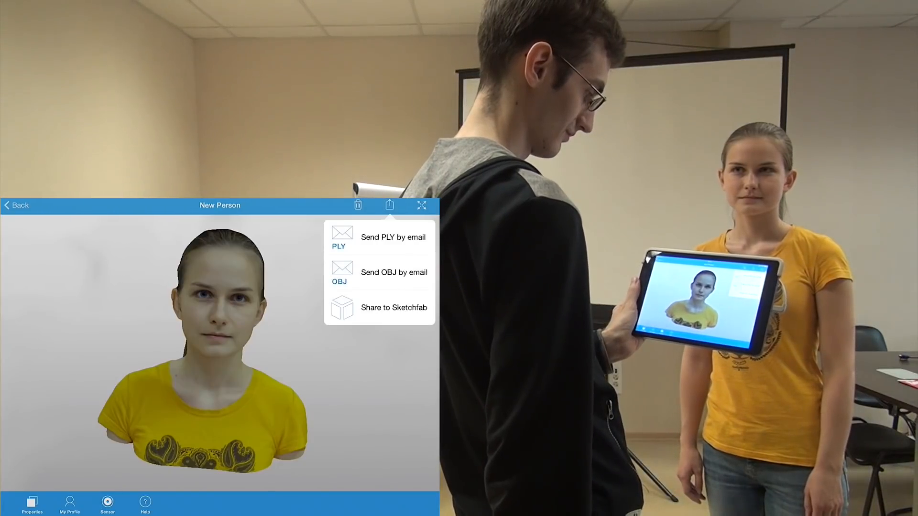